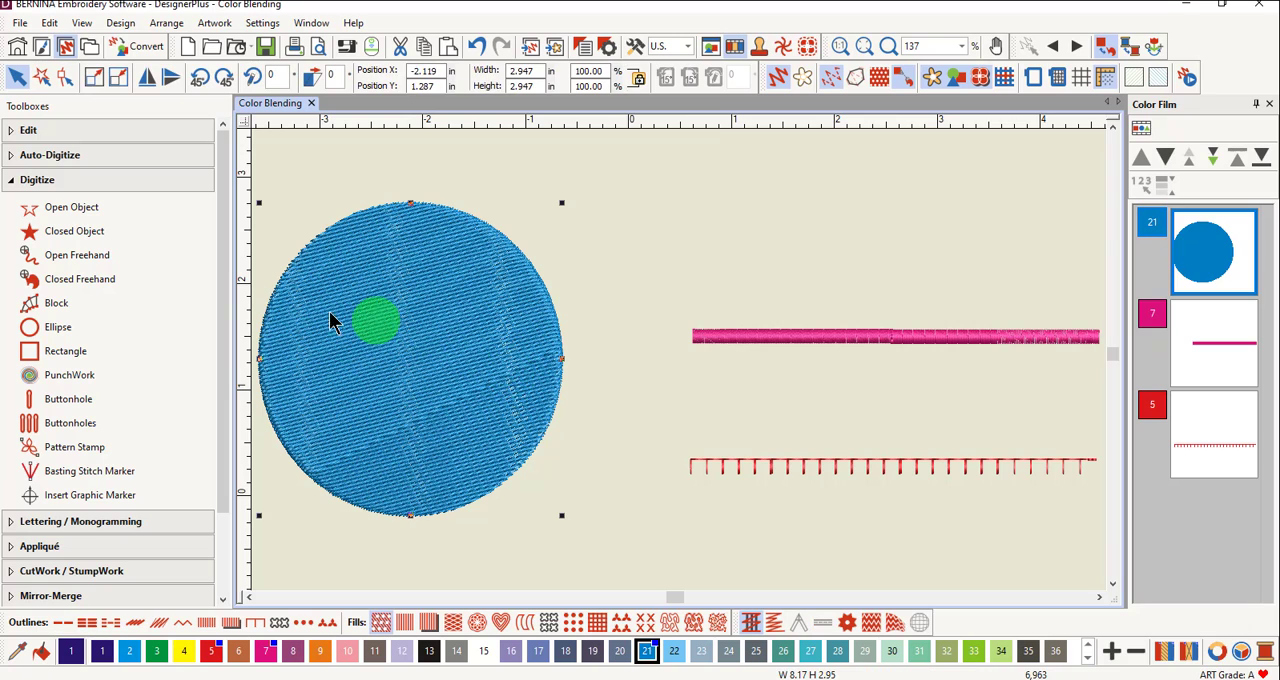
Expand the Edit toolbox and open Color Blending for the blue circle
click(28, 128)
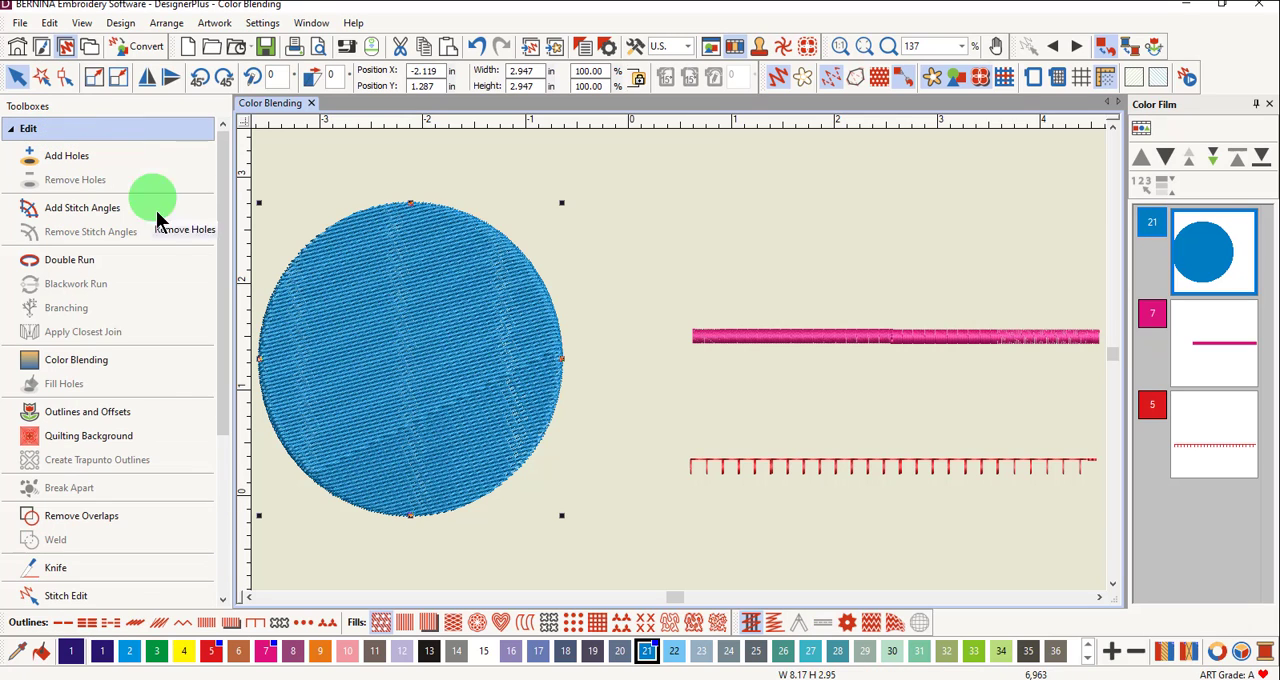
click(76, 359)
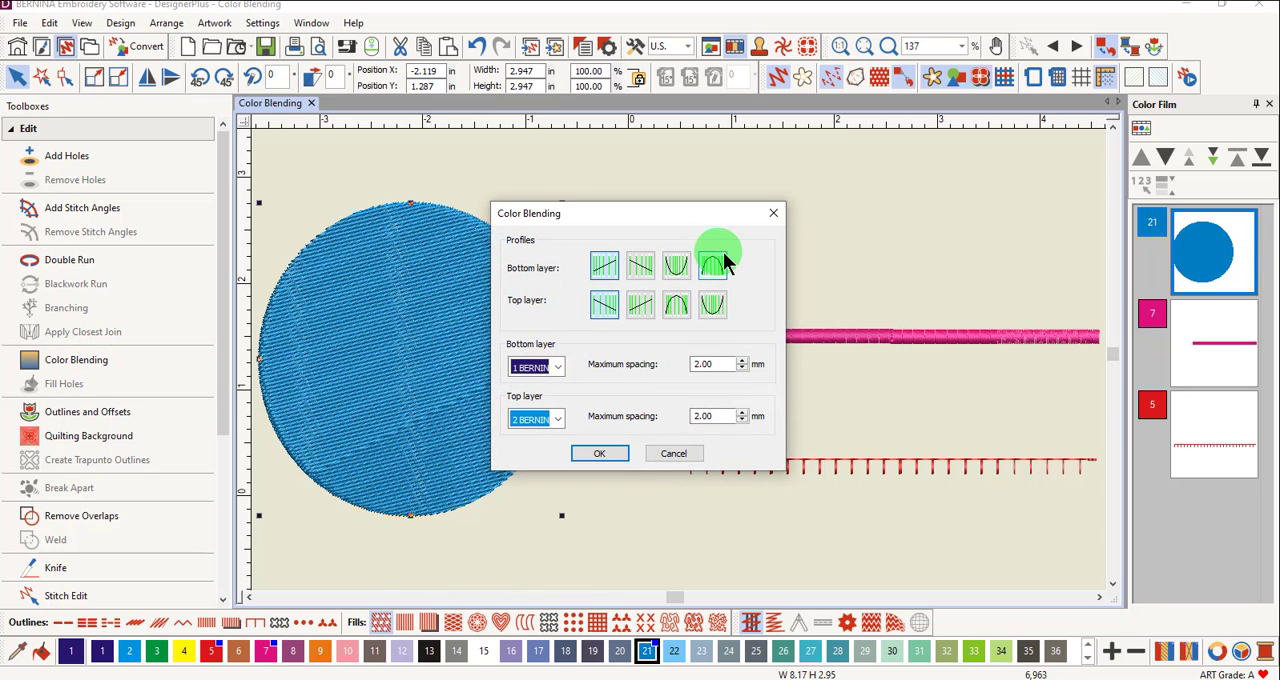
mouse_move(713, 263)
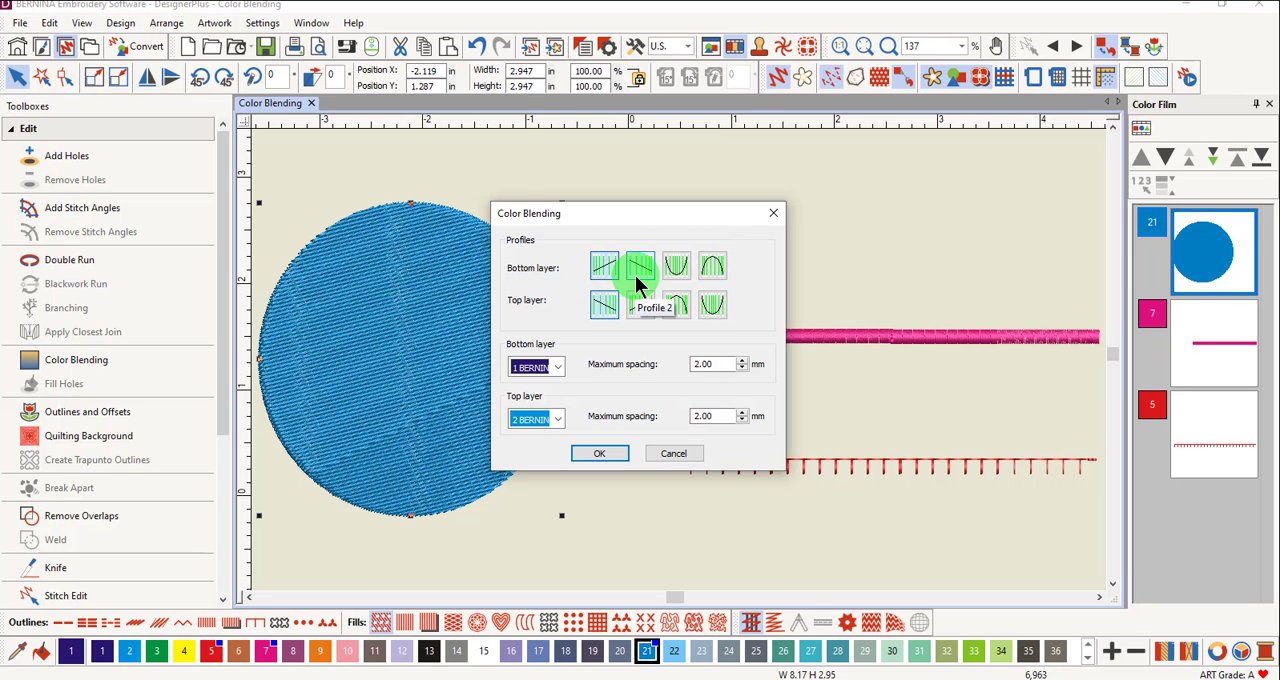
mouse_move(713, 267)
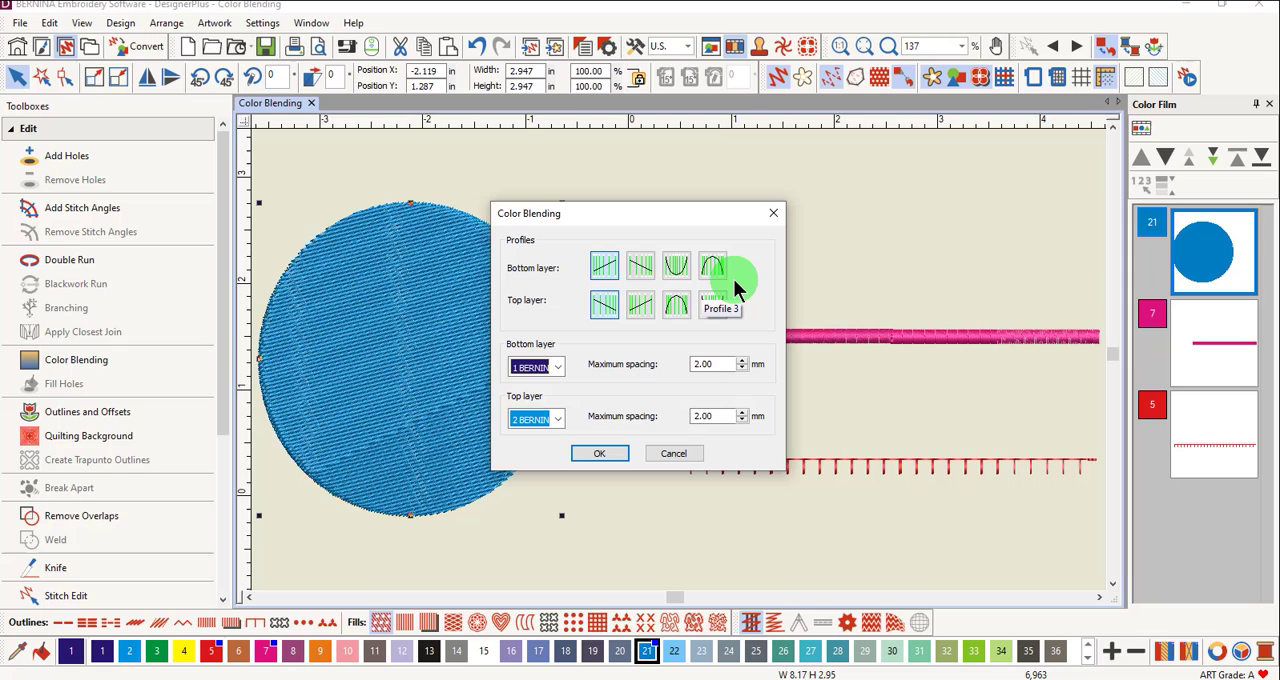
Apply Profile 2 with a 5 BERNINA red bottom layer and 2.50 mm spacing
click(713, 267)
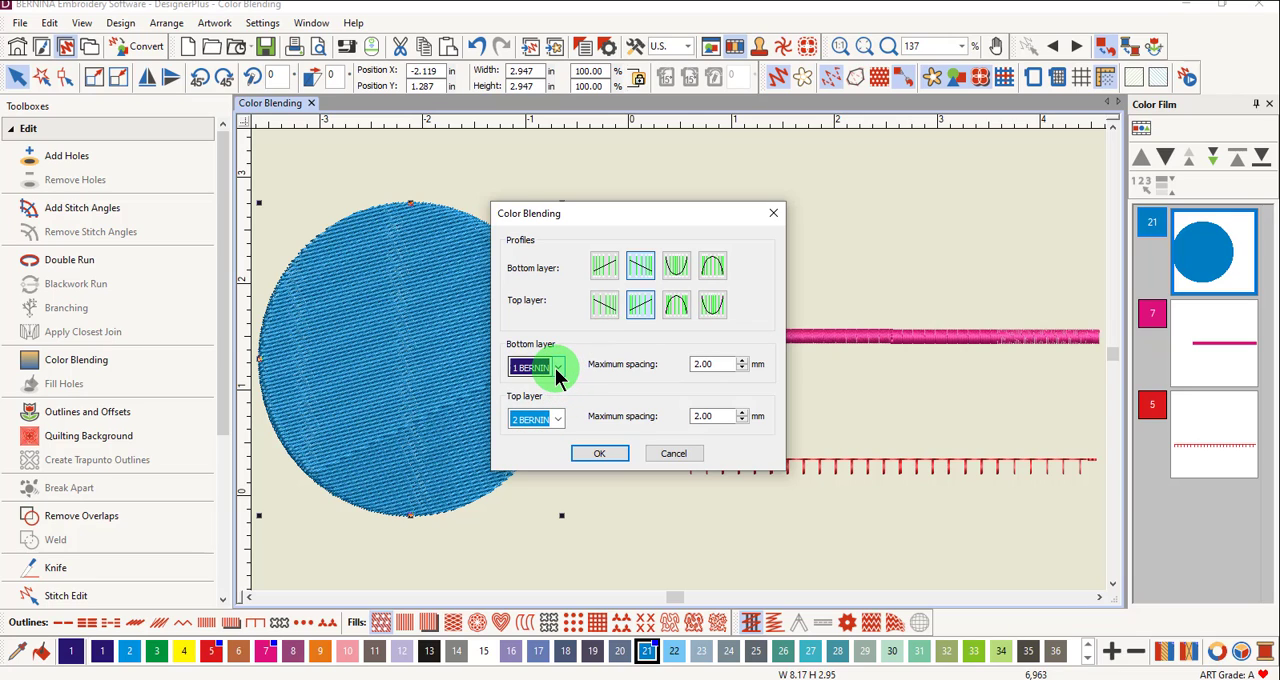
click(557, 363)
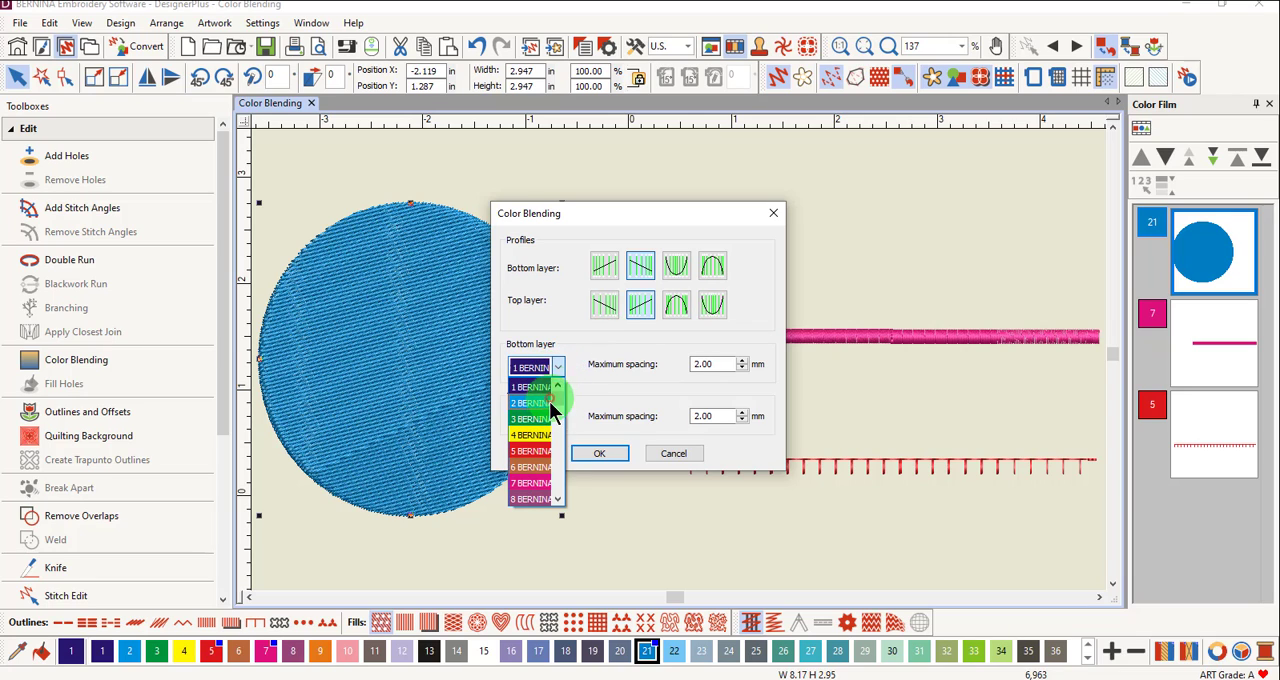
click(530, 451)
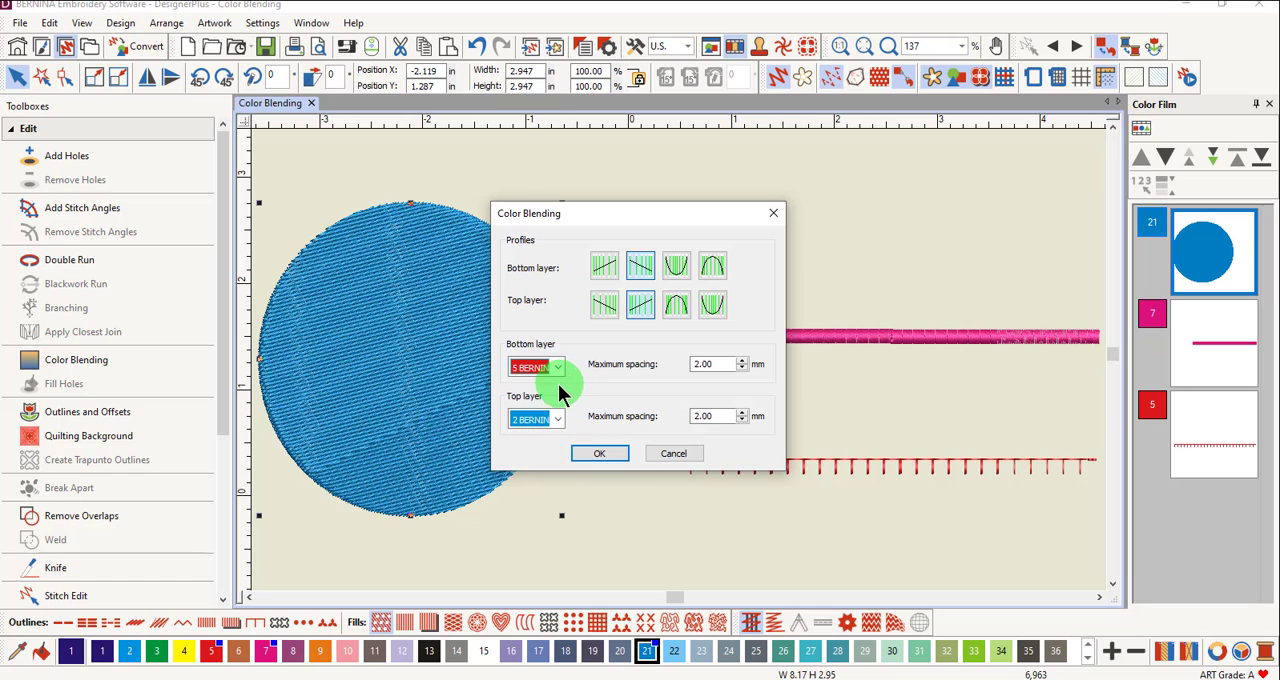
click(712, 363)
text(2.5)
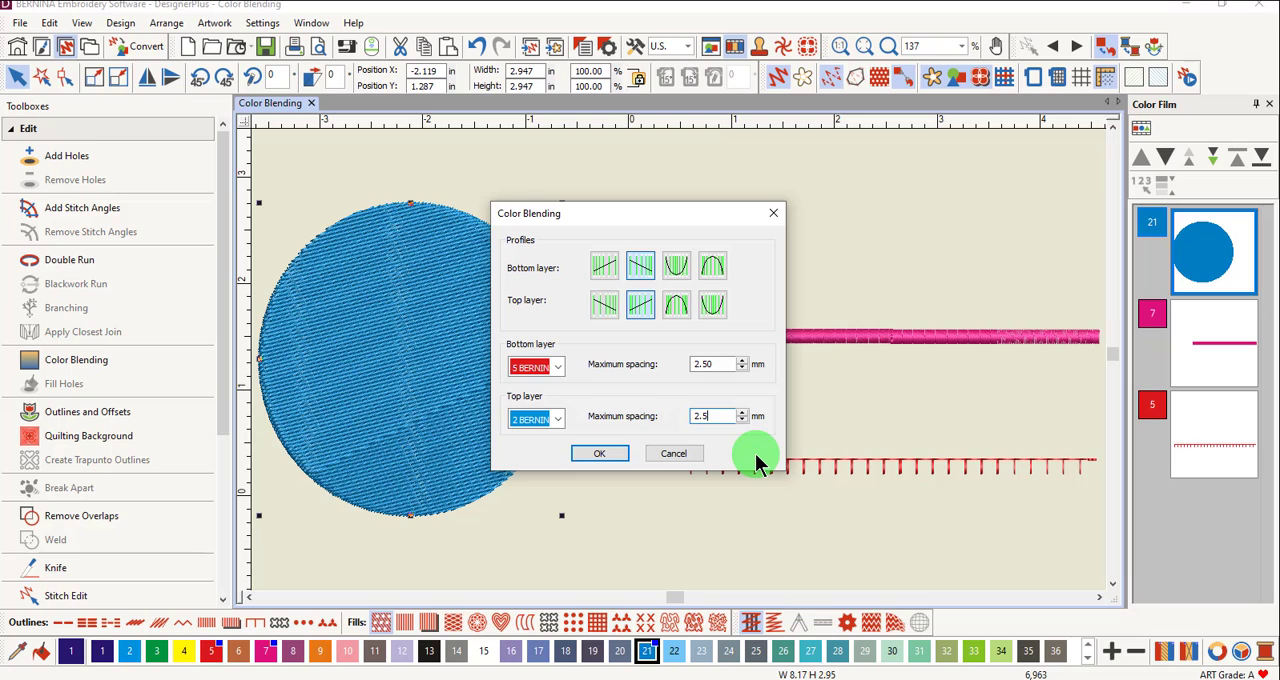
mouse_move(752, 462)
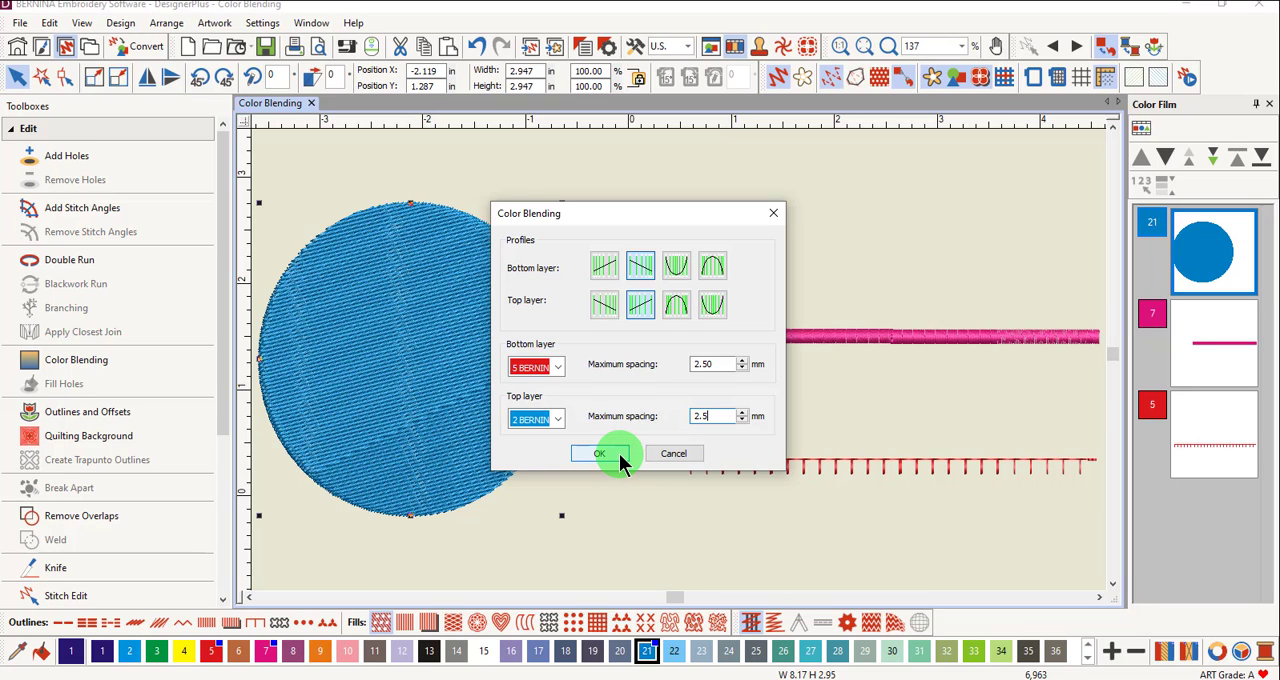
click(598, 453)
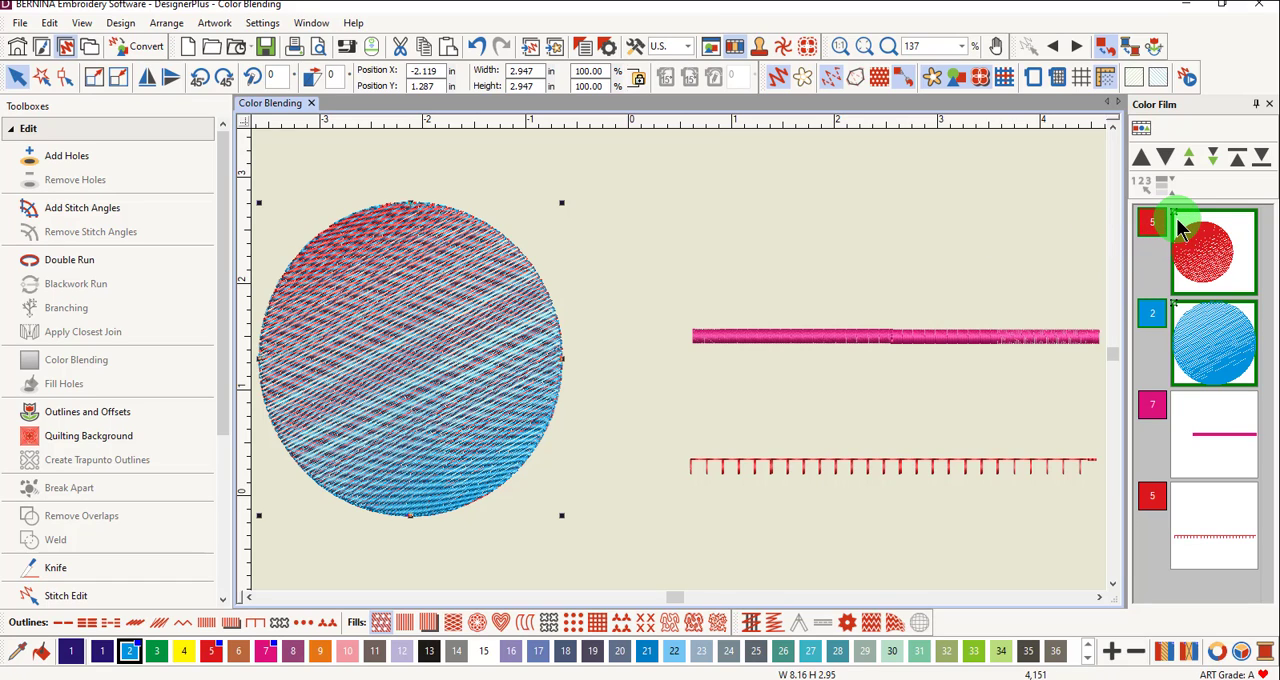
mouse_move(1055, 207)
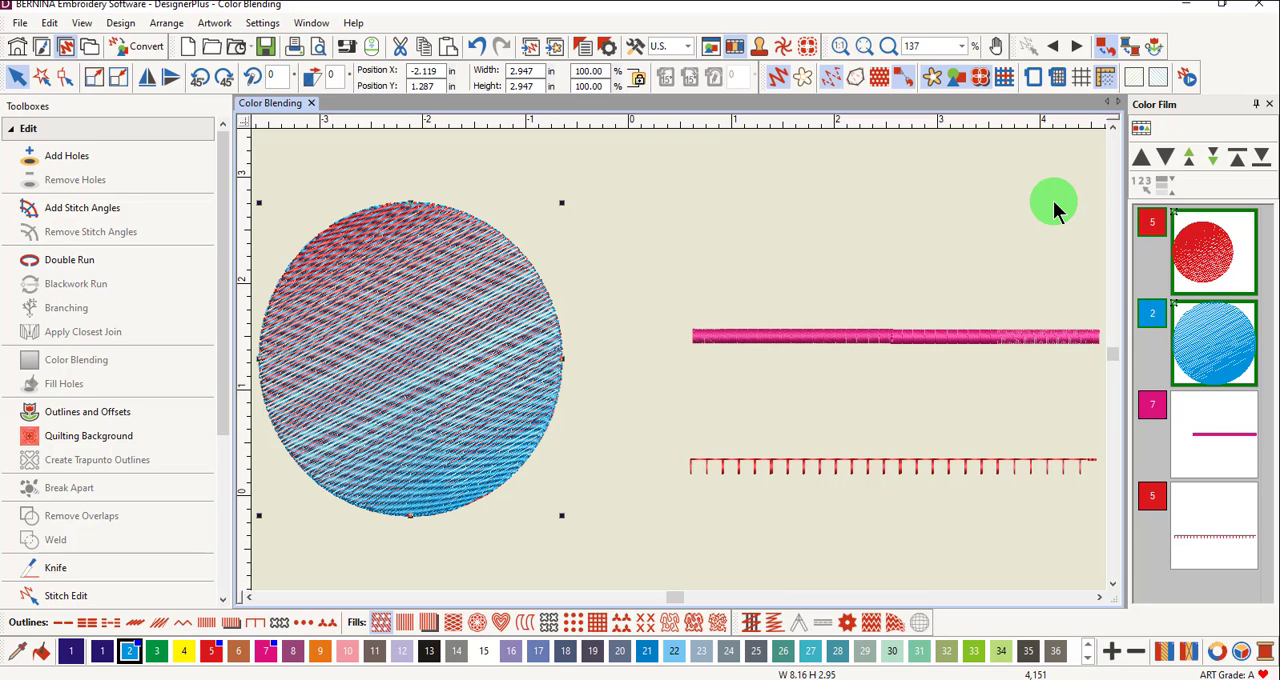
Ungroup the red object in the Color Film from its blue partner layer
right_click(1213, 250)
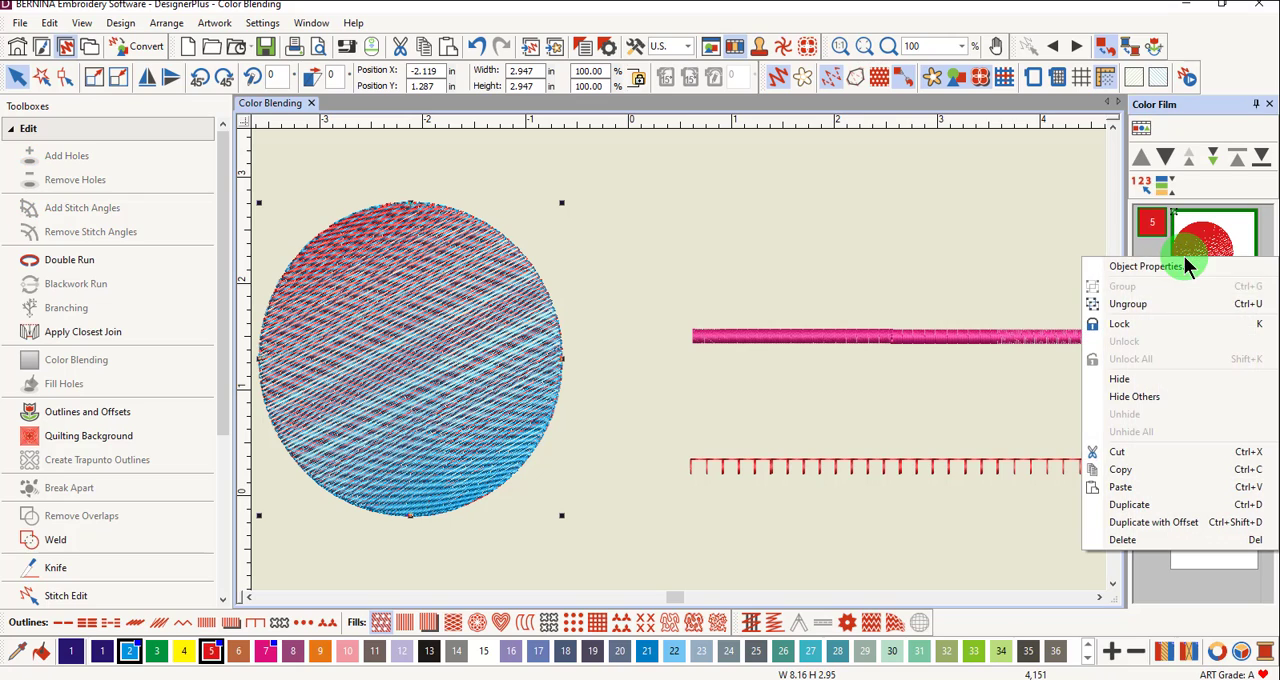
mouse_move(1130, 303)
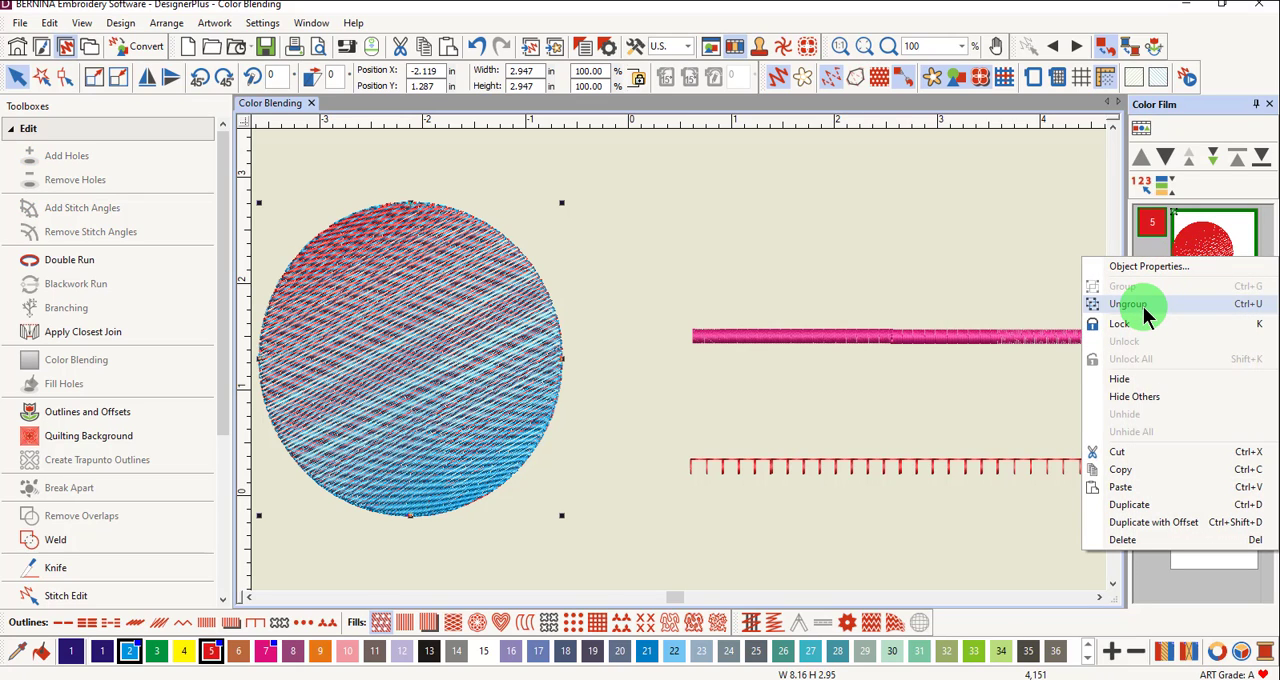
click(1129, 304)
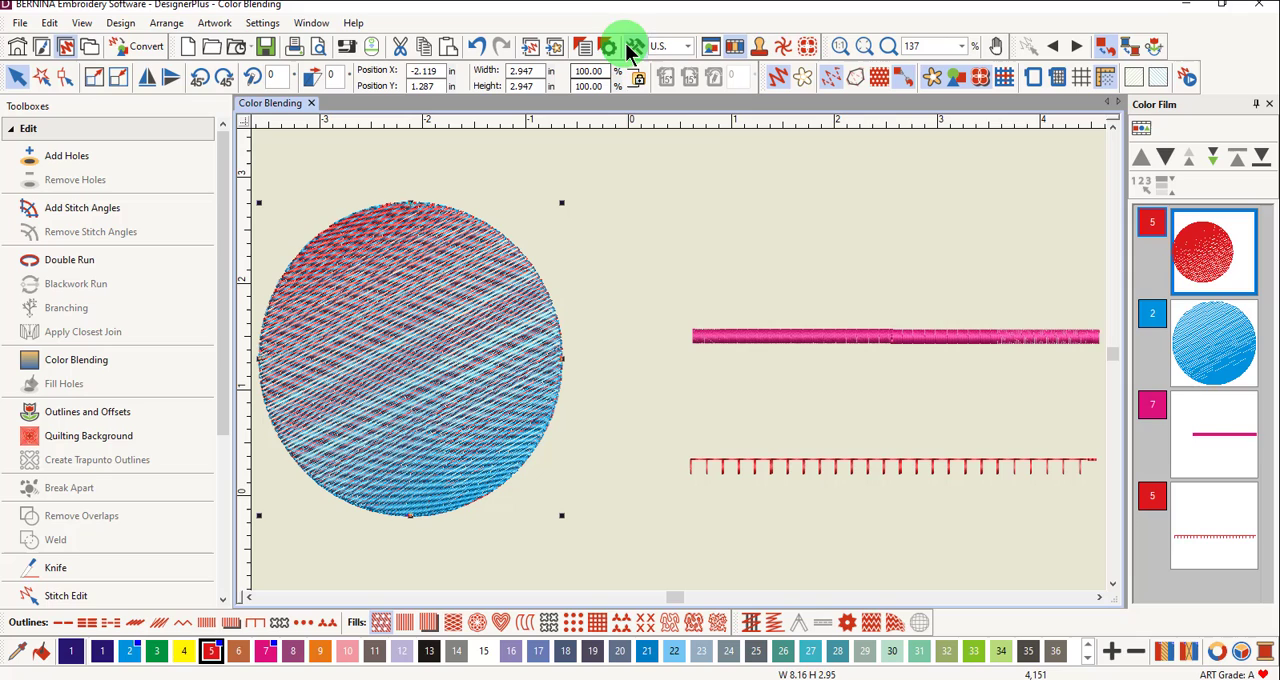
click(607, 46)
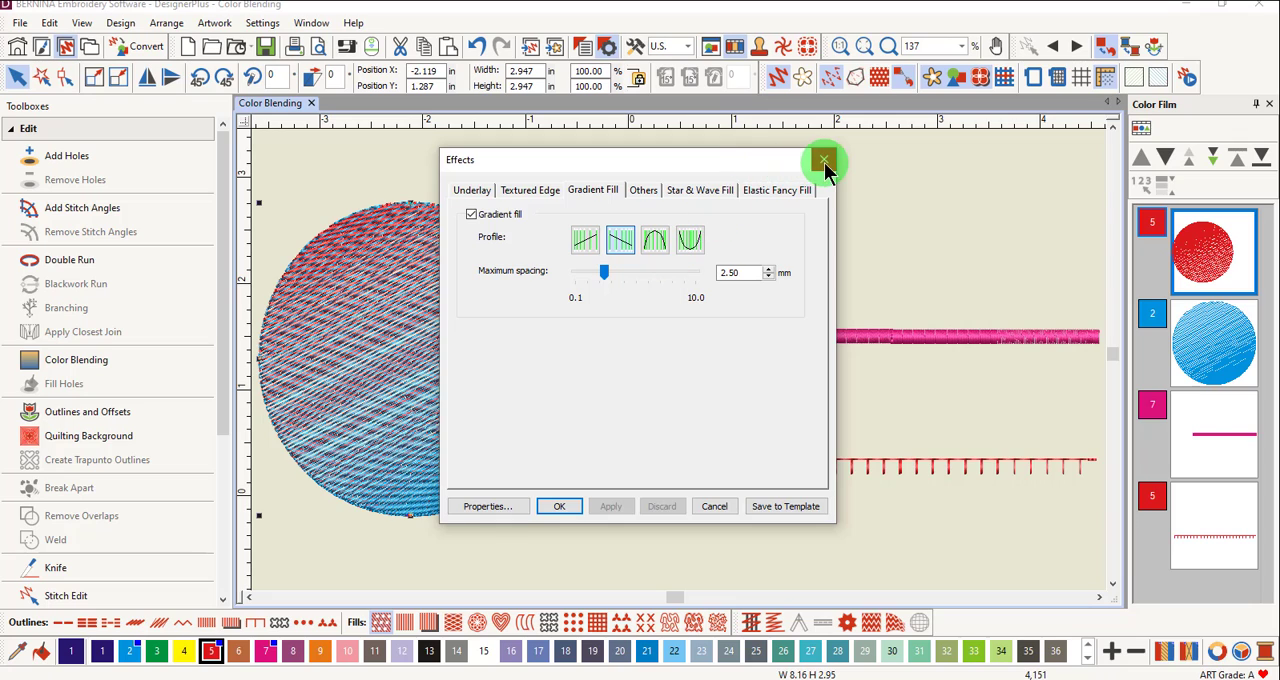
click(824, 161)
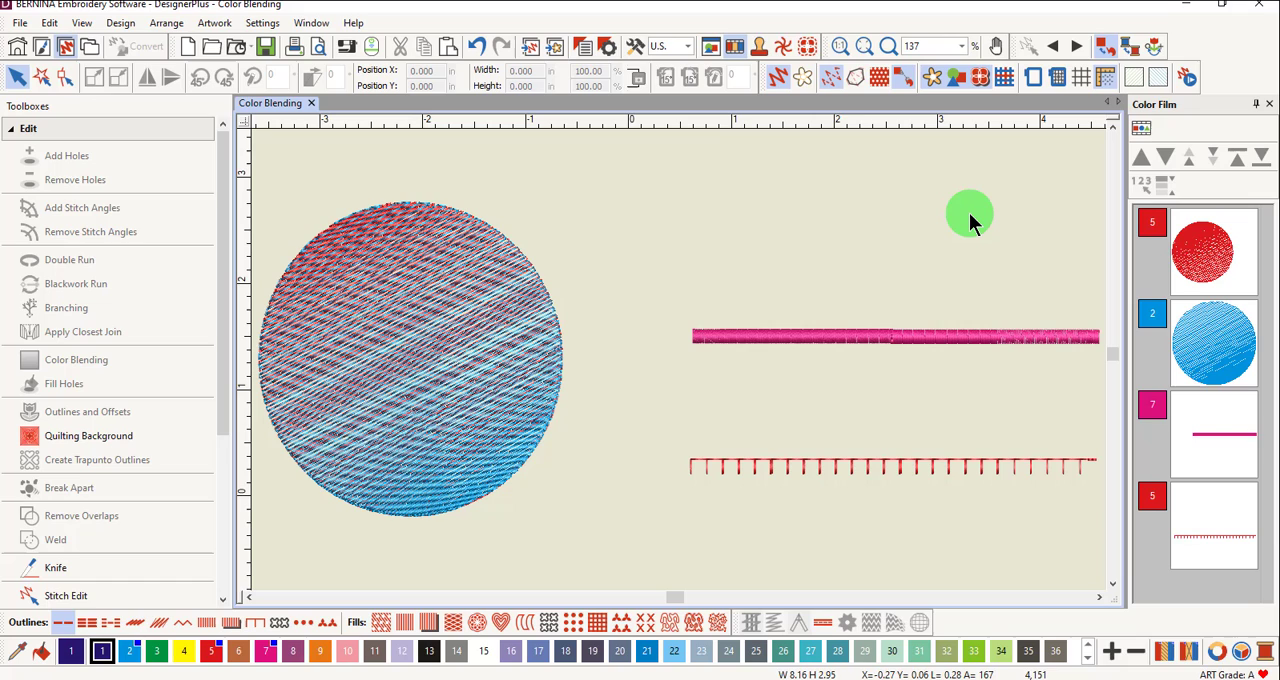
mouse_move(630, 265)
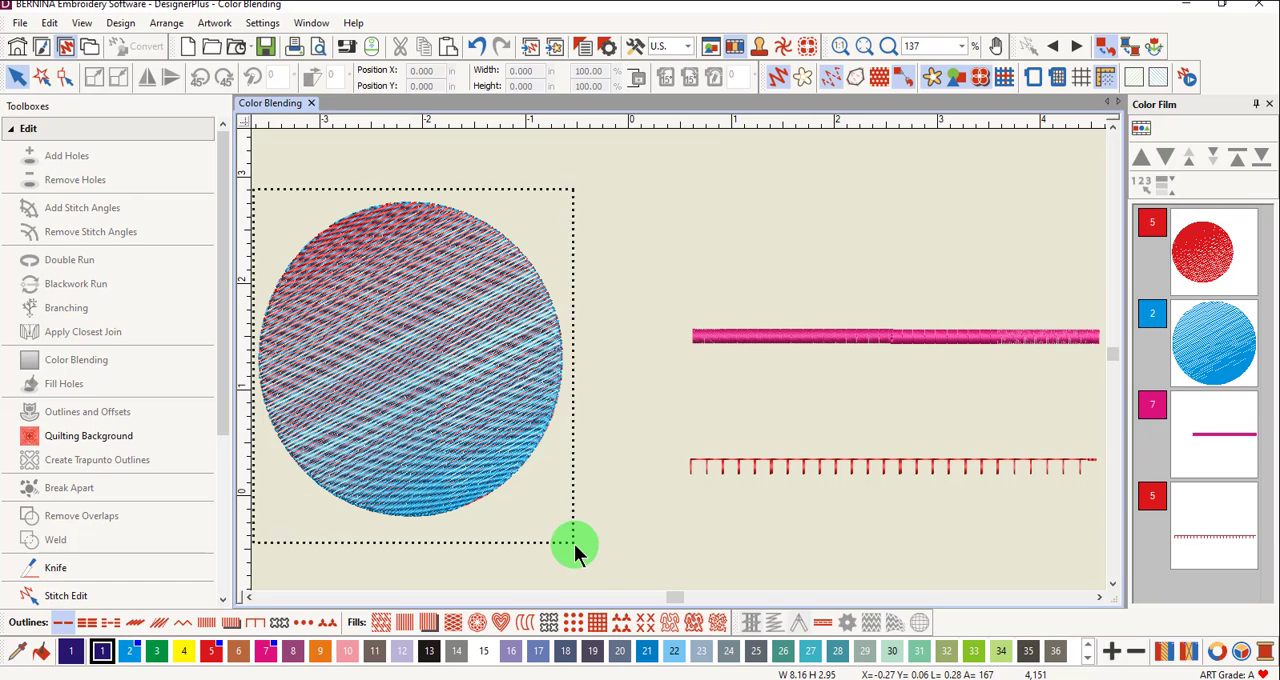
right_click(575, 547)
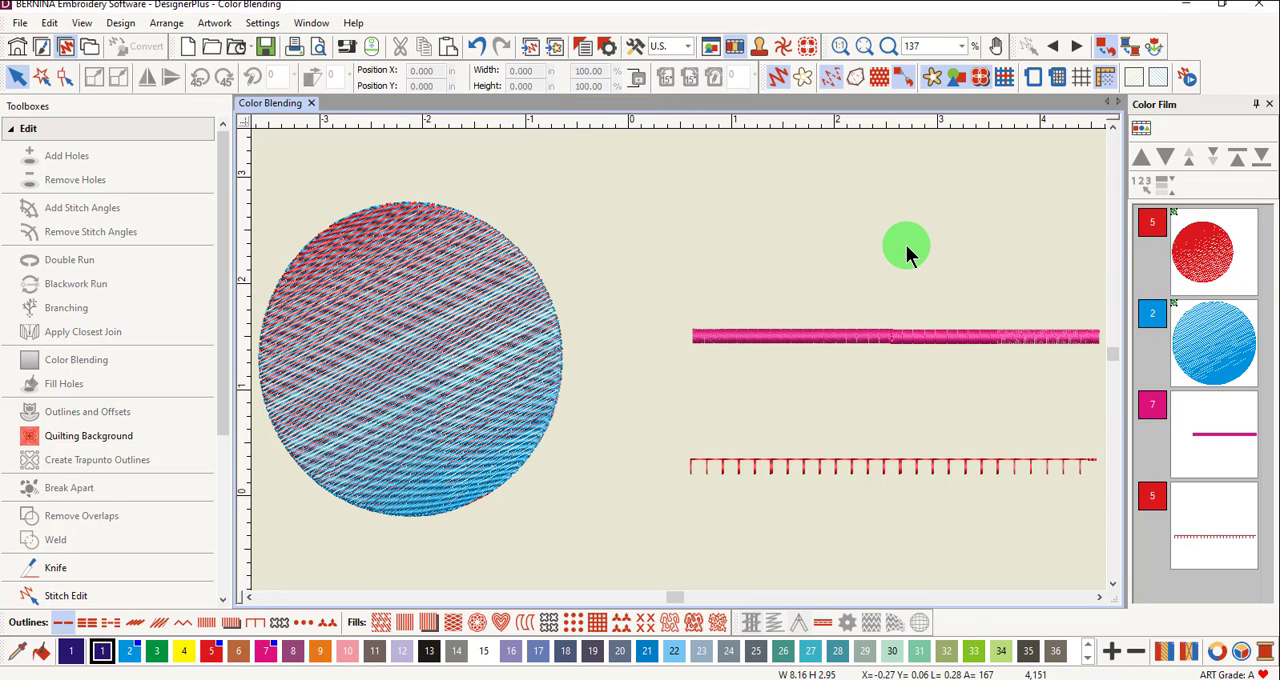
mouse_move(1033, 300)
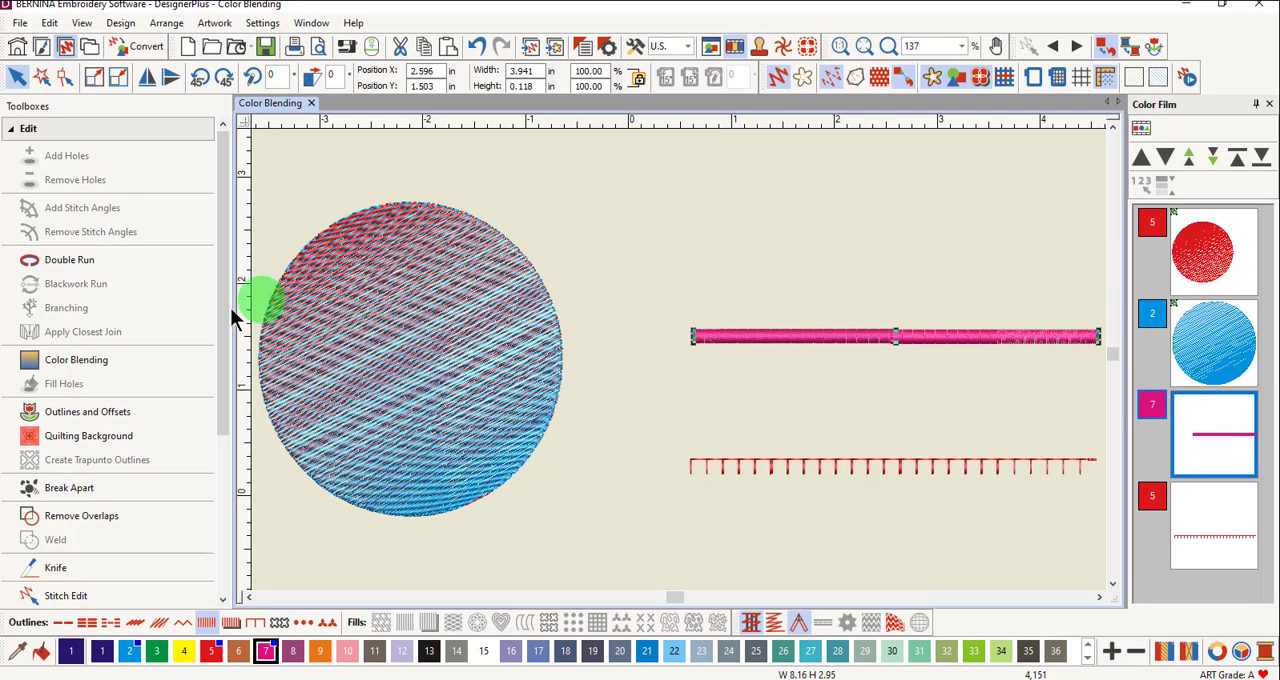
click(76, 359)
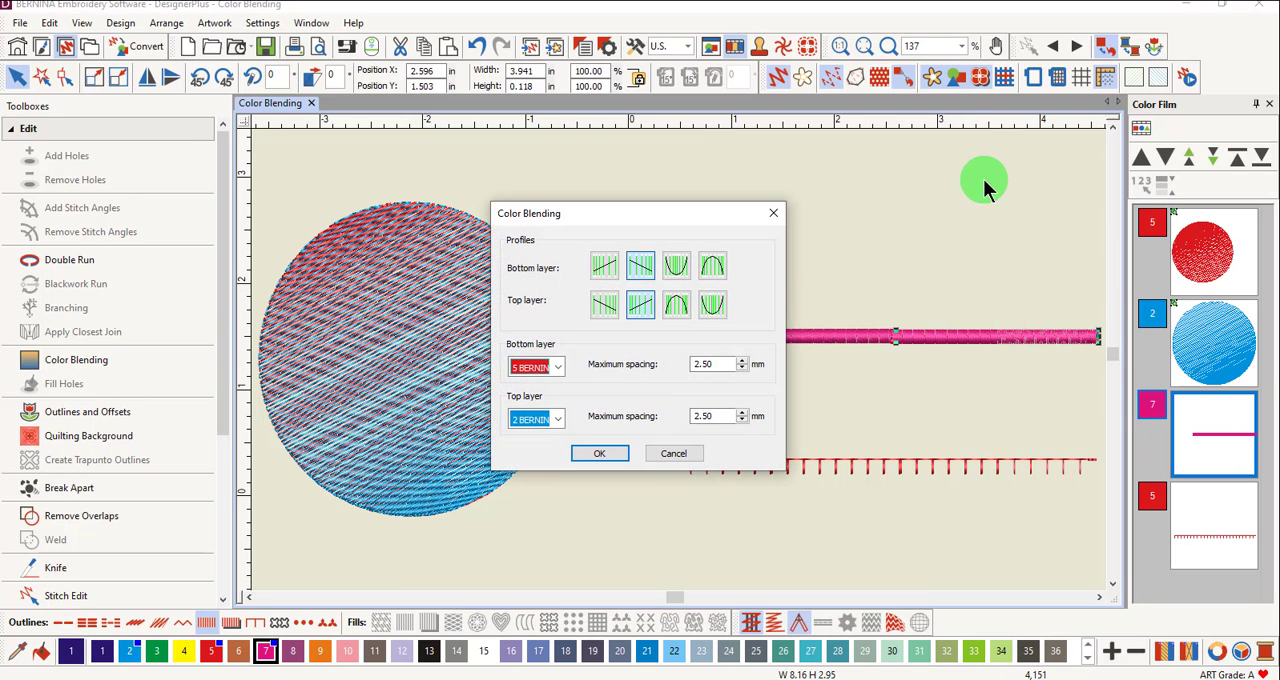
click(557, 418)
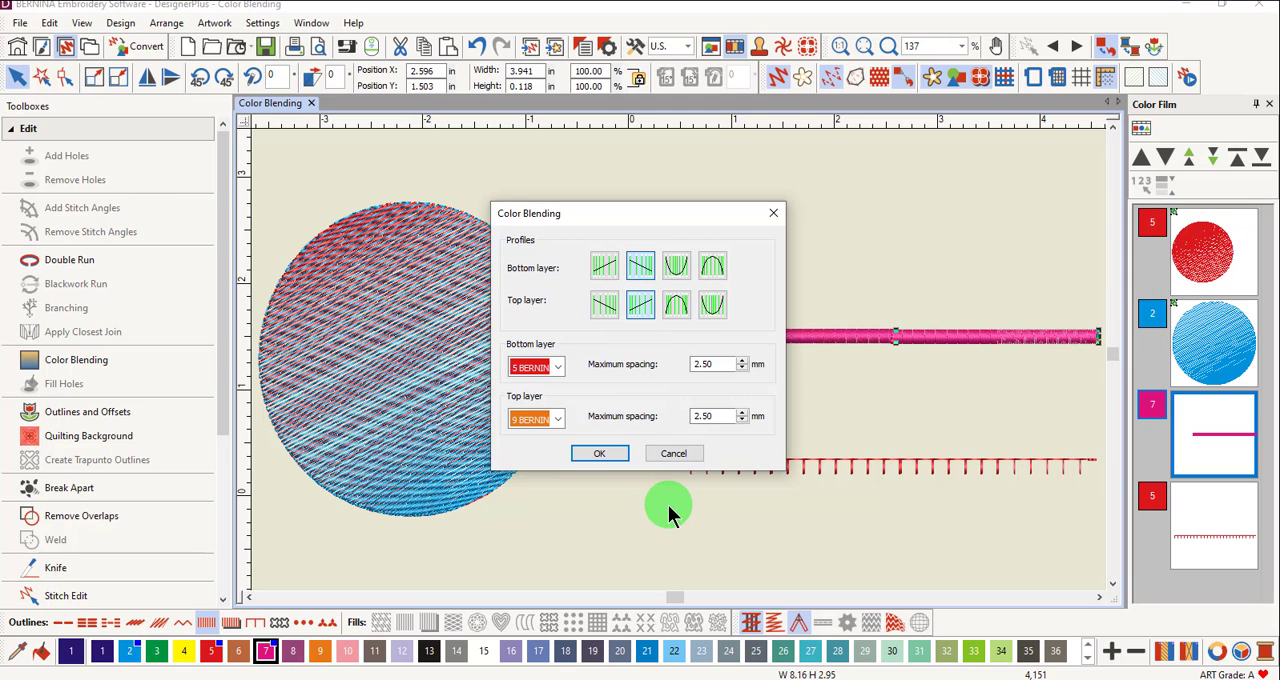
click(676, 305)
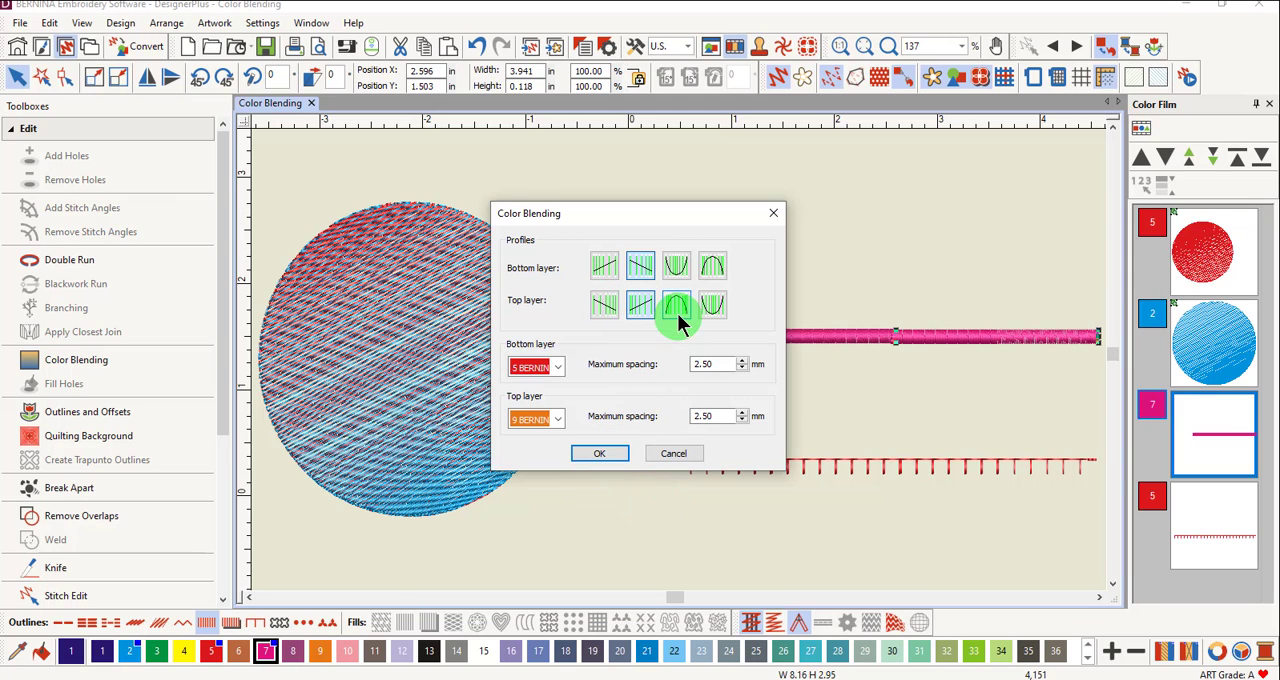
click(599, 453)
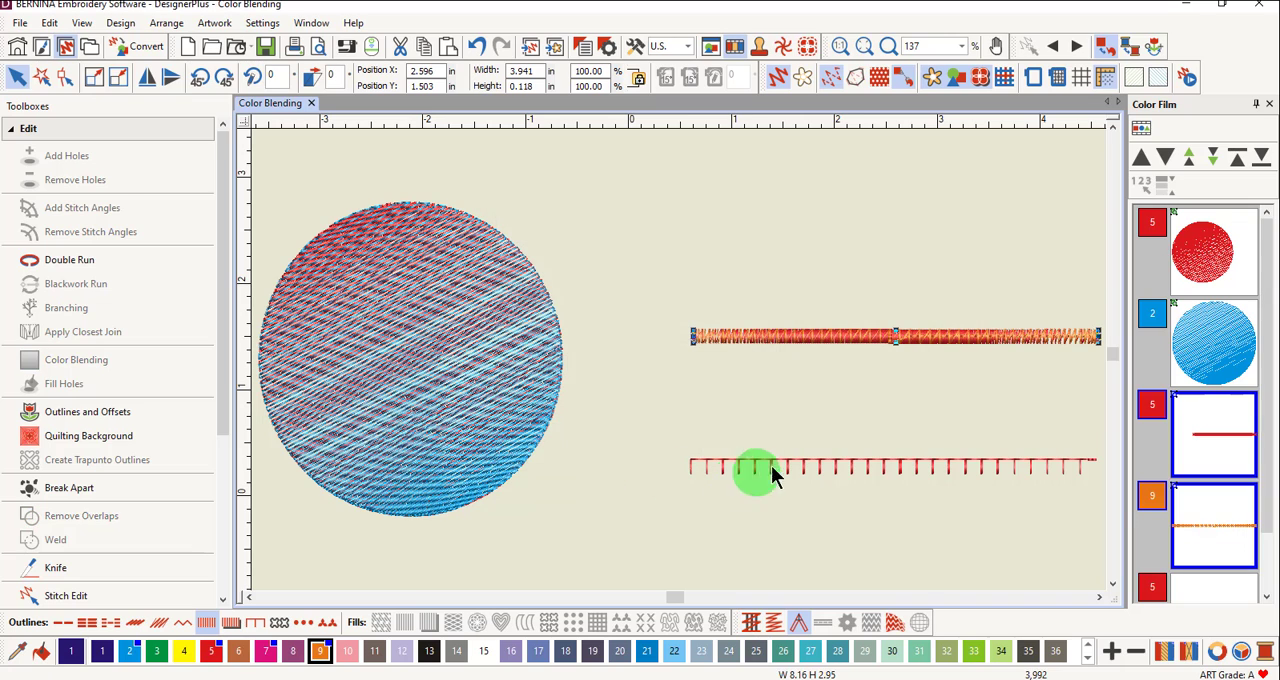
mouse_move(940, 350)
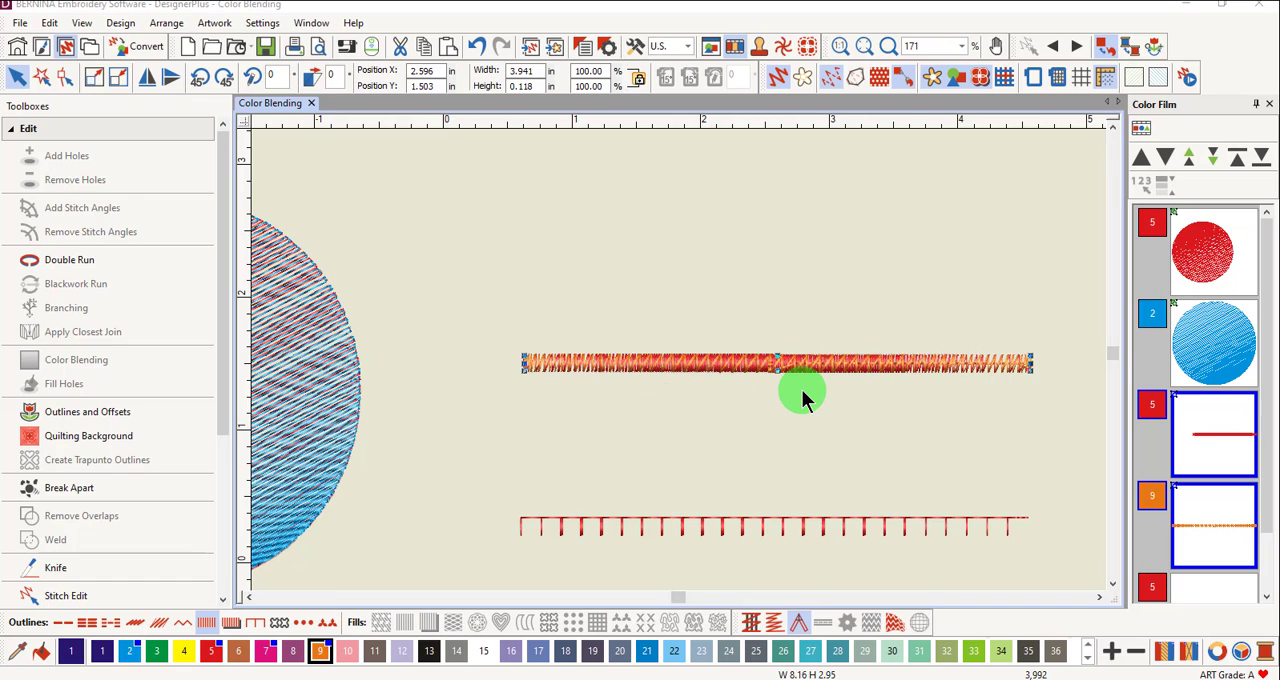
mouse_move(975, 340)
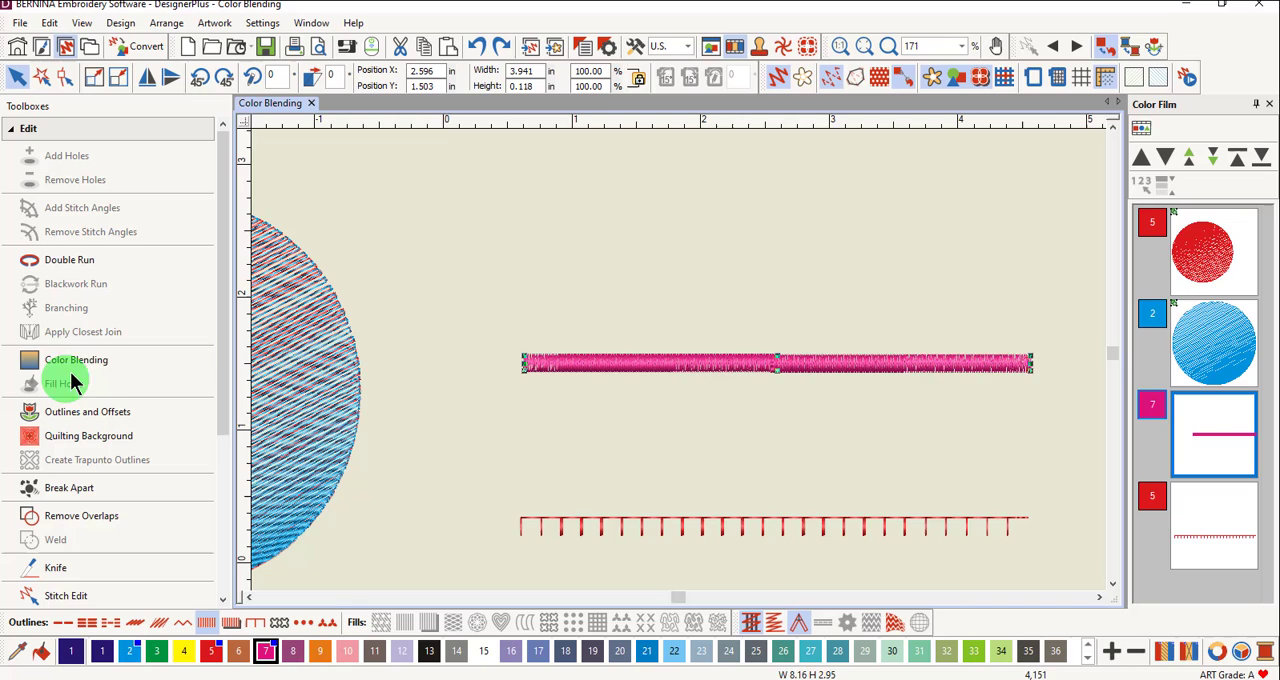
Reapply Color Blending to the satin line: red bottom, orange top, 2.00 mm spacing
click(76, 359)
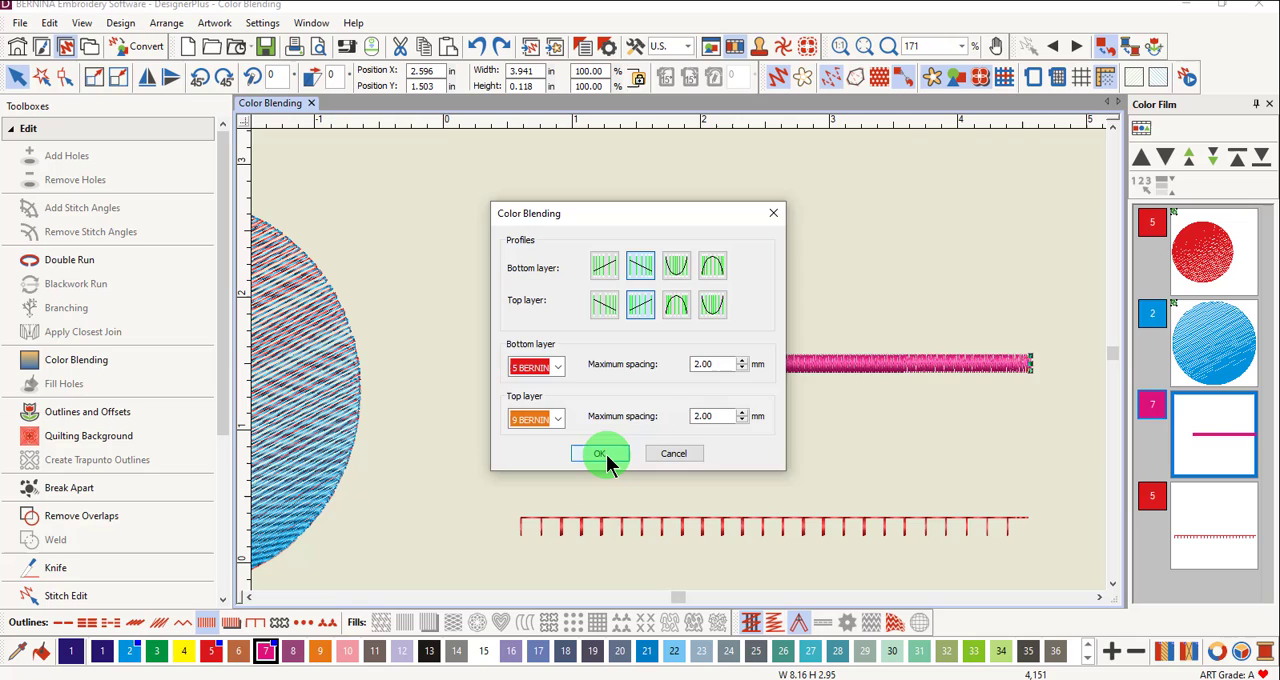
click(600, 453)
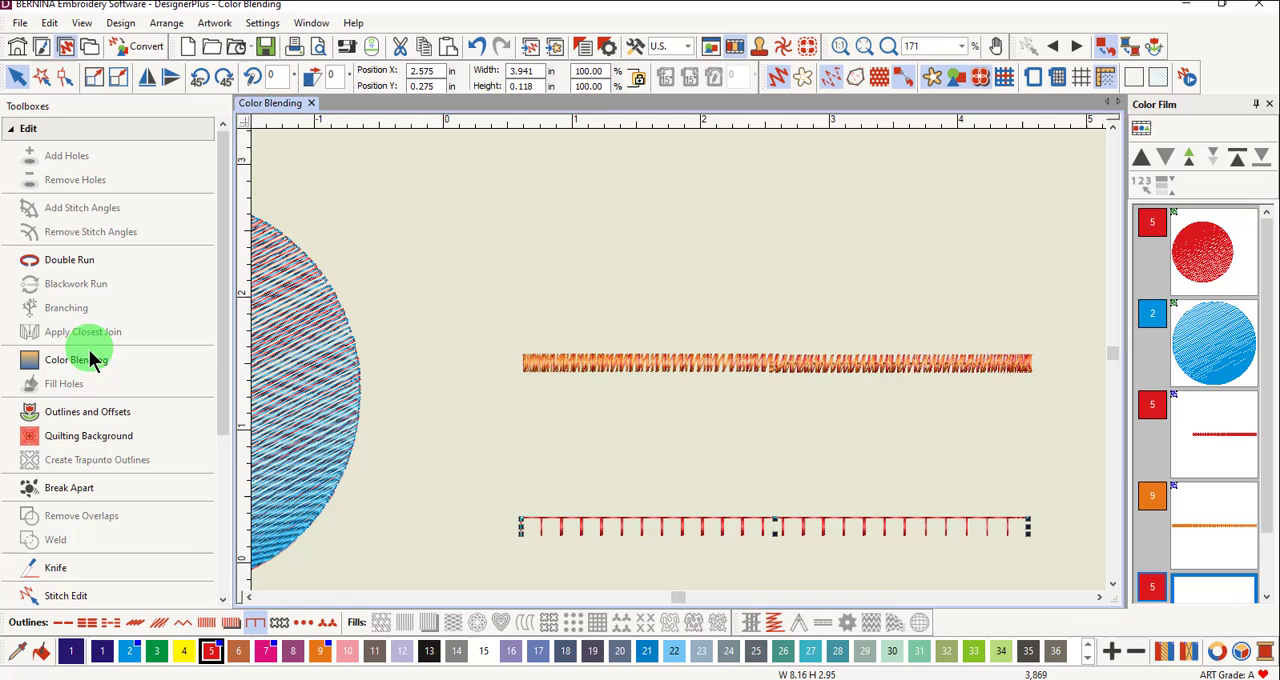
Open Color Blending for the blanket stitch line and make the bottom layer 7 BERNINA pink
click(76, 359)
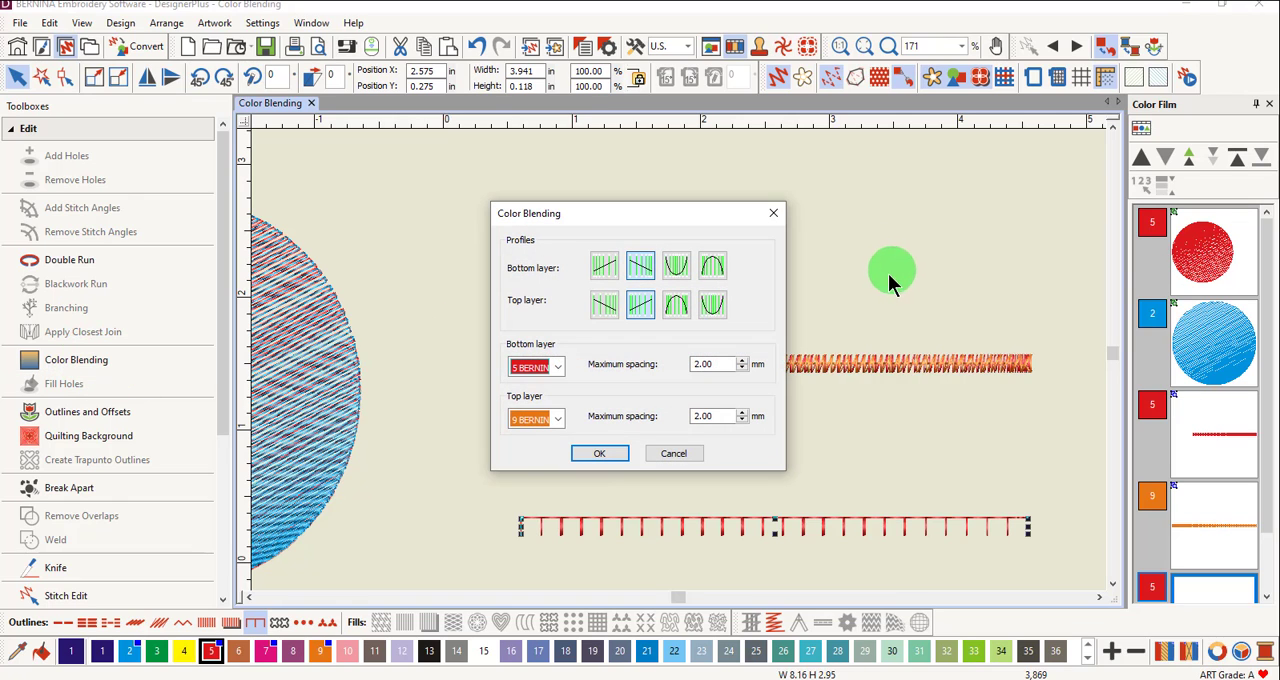
click(556, 366)
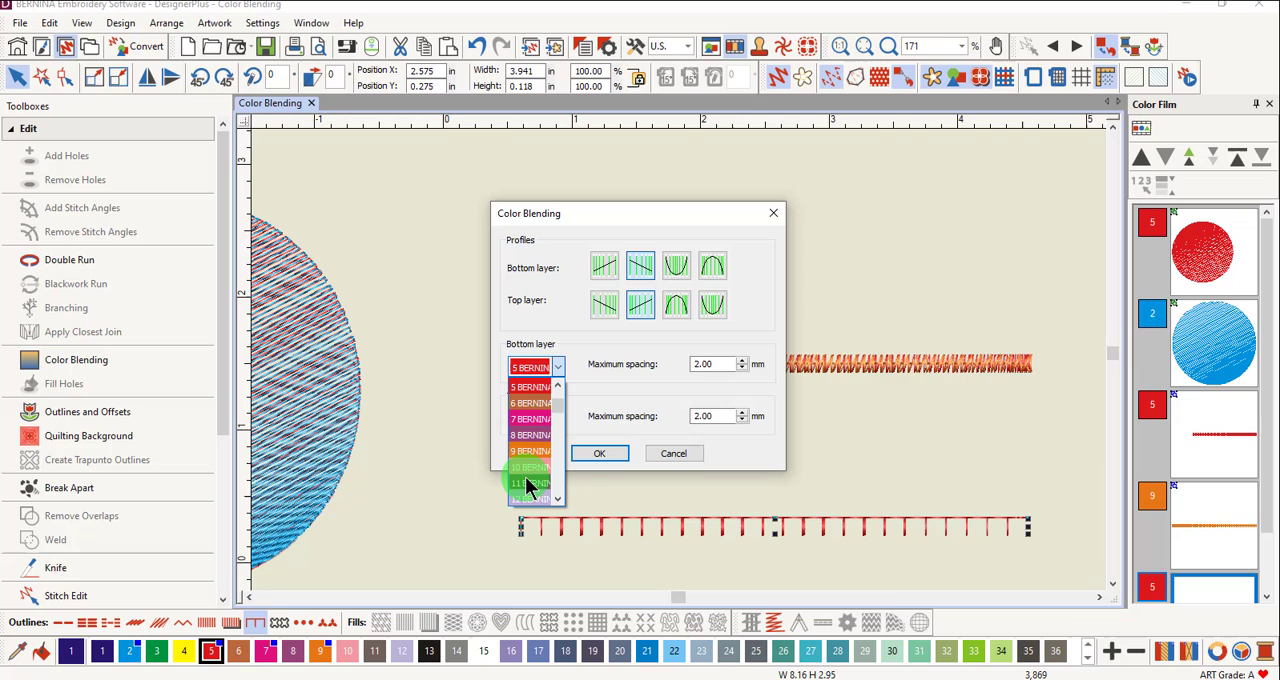
click(530, 418)
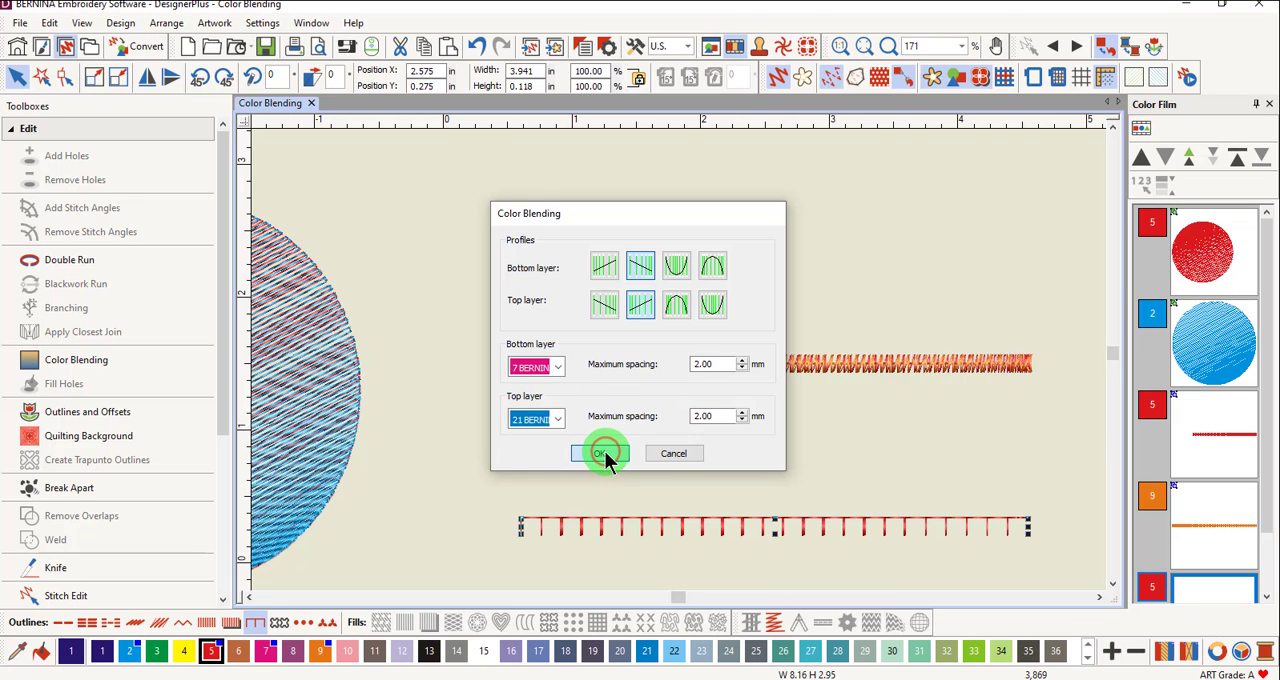